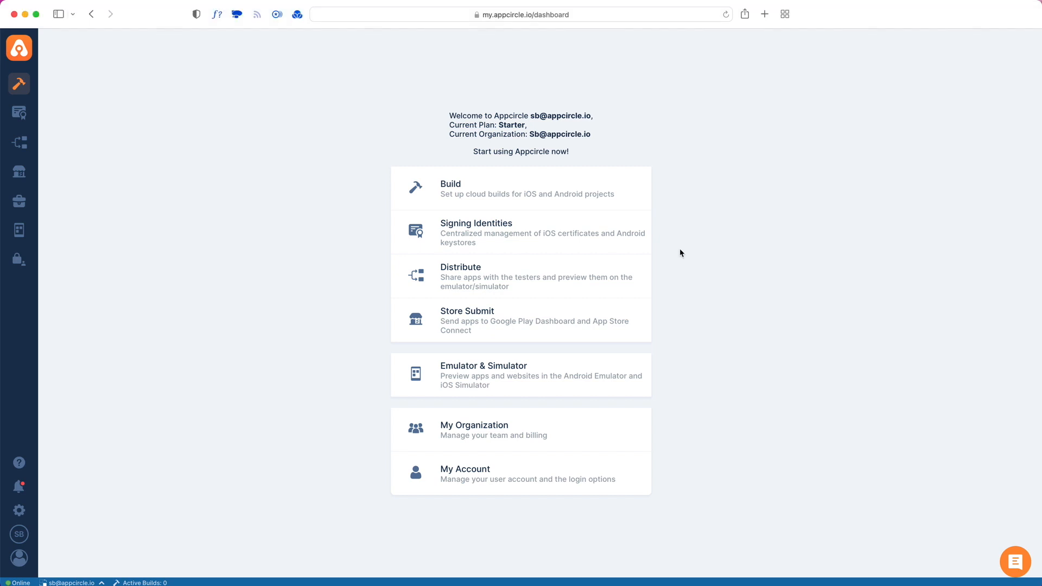
# Go to Signing Identities and list the stored iOS distribution certificate
pyautogui.click(476, 223)
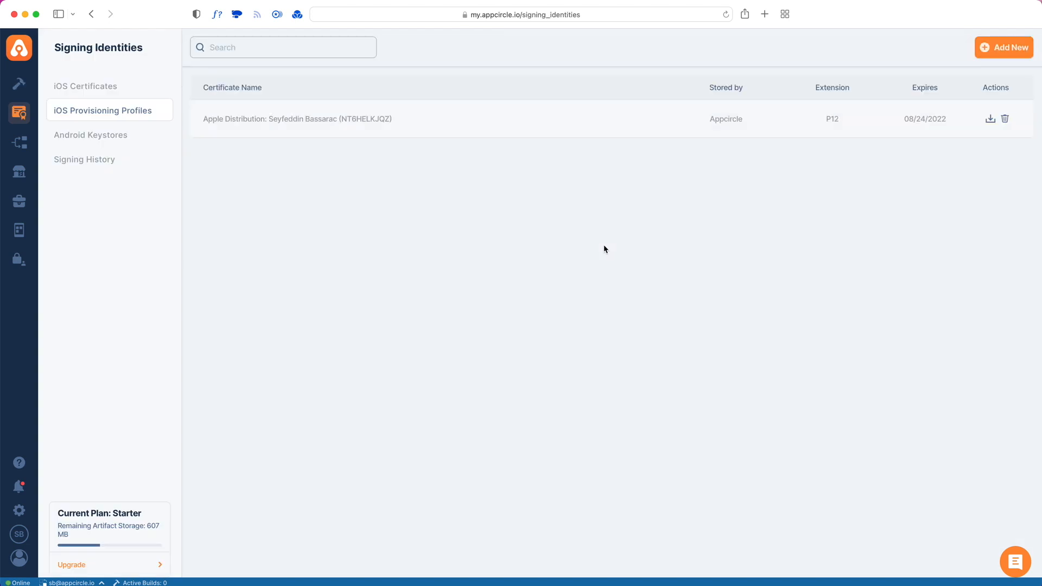
pyautogui.click(85, 86)
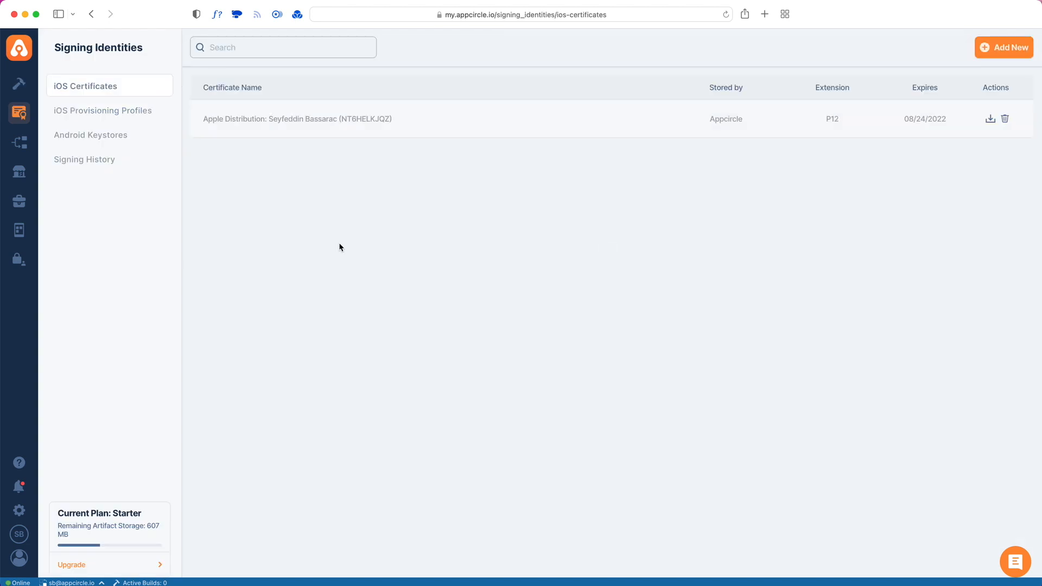
pyautogui.moveTo(150, 123)
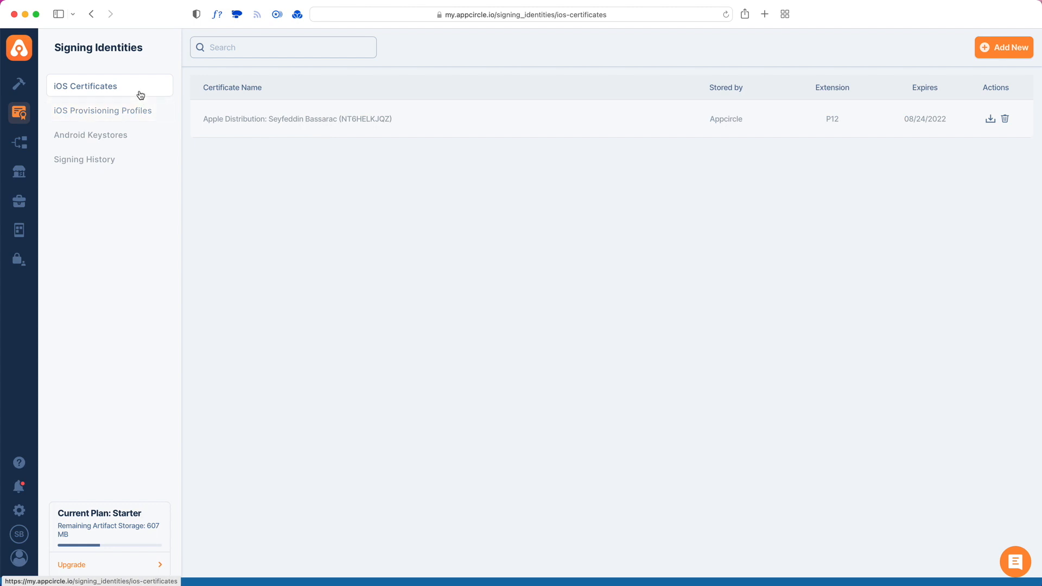
pyautogui.moveTo(594, 150)
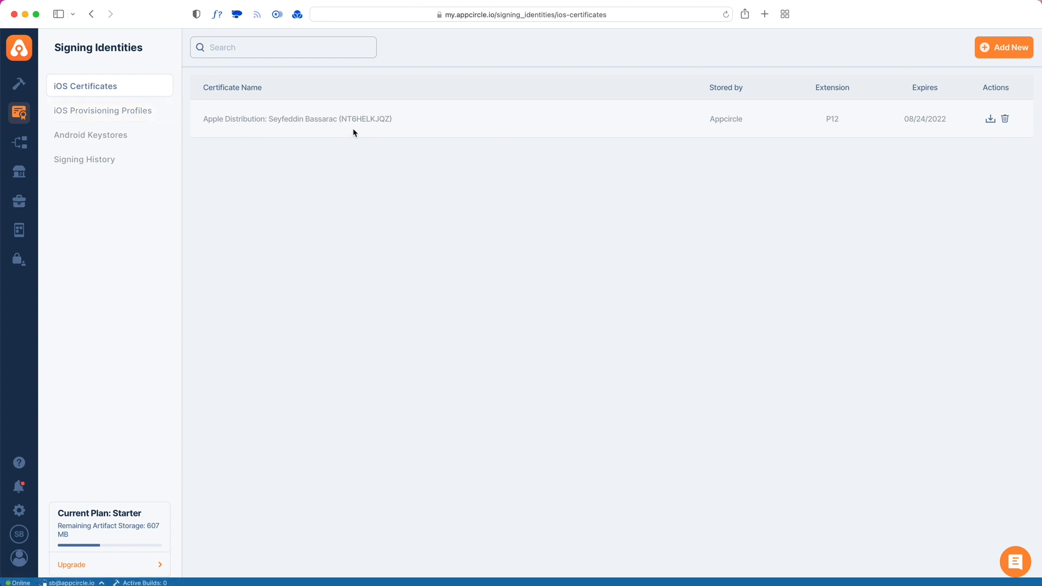
pyautogui.moveTo(352, 123)
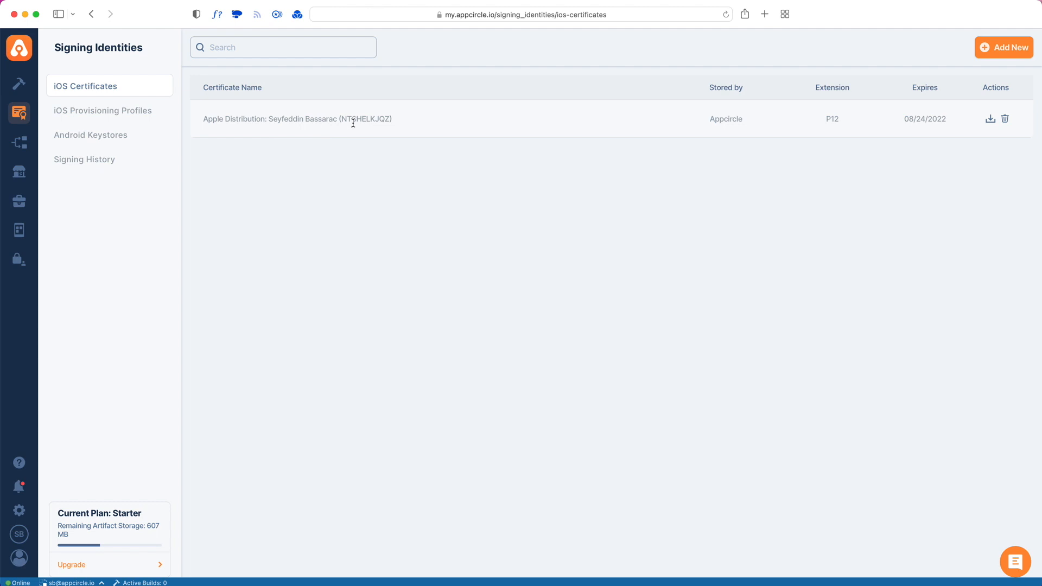
pyautogui.moveTo(855, 101)
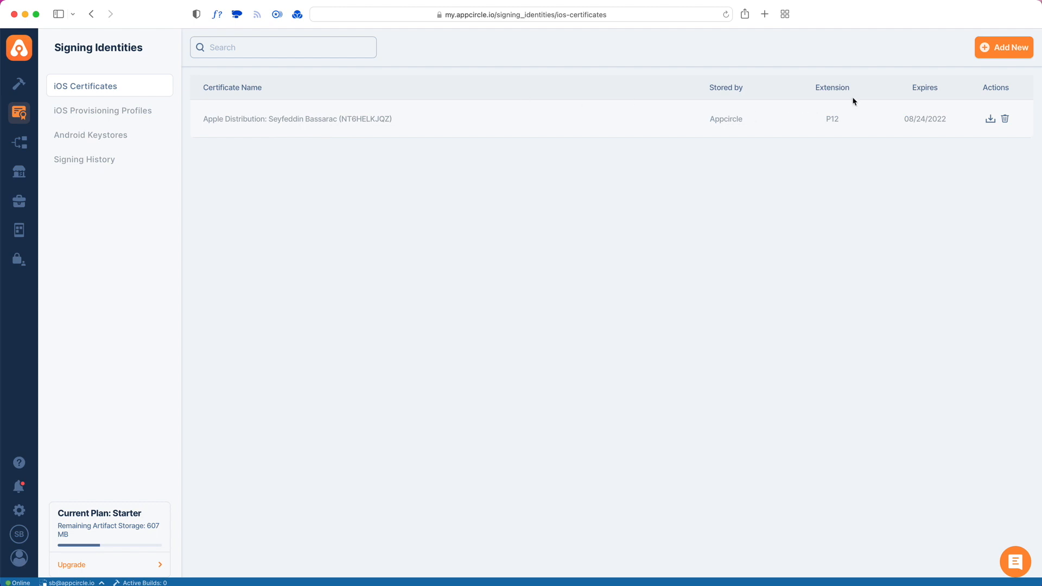
# Dismiss the new certificate upload panel and view the four stored iOS provisioning profiles
pyautogui.click(1004, 47)
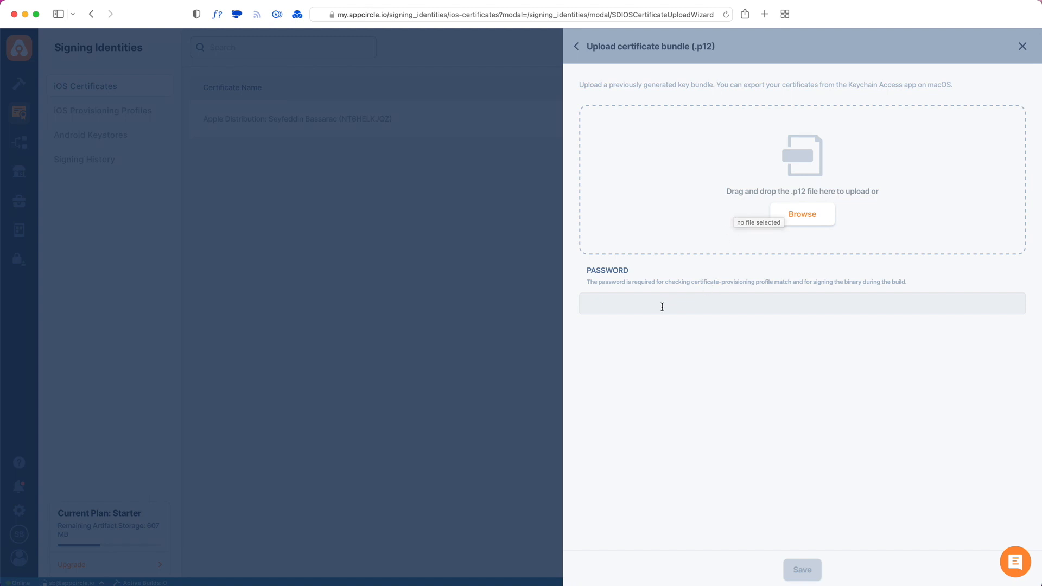
pyautogui.click(1021, 45)
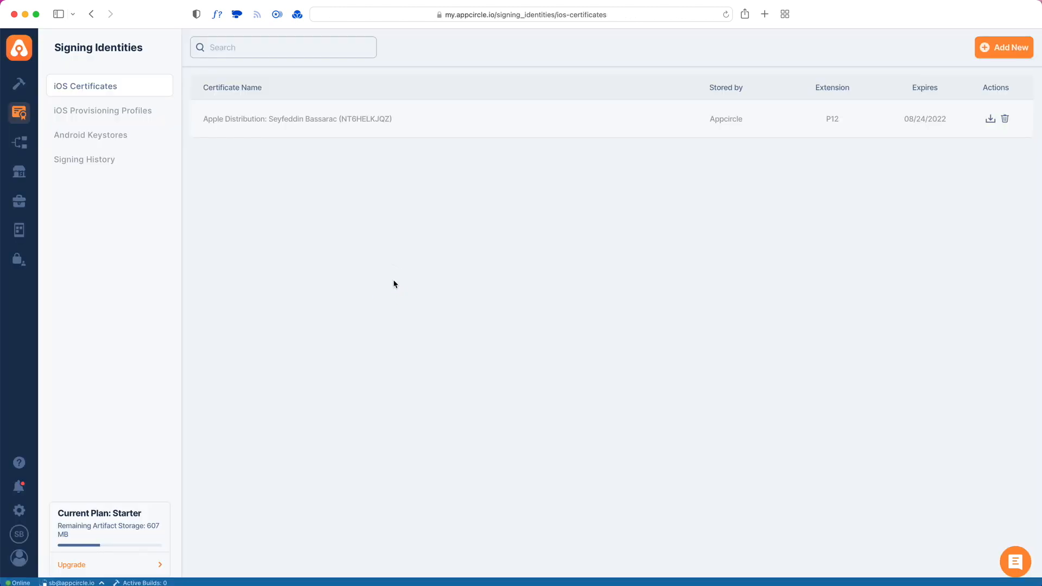
pyautogui.click(102, 110)
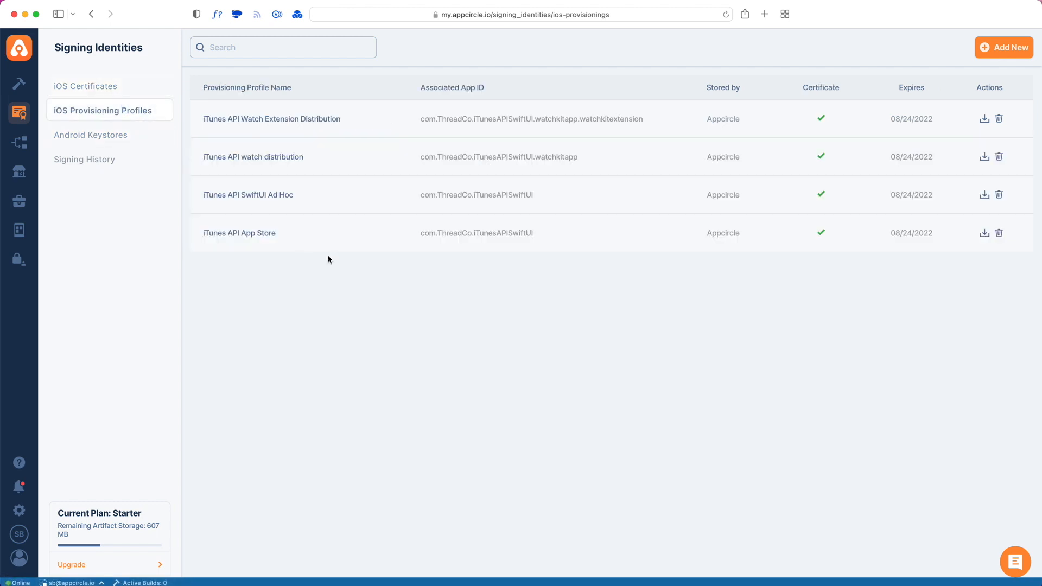
pyautogui.click(1004, 48)
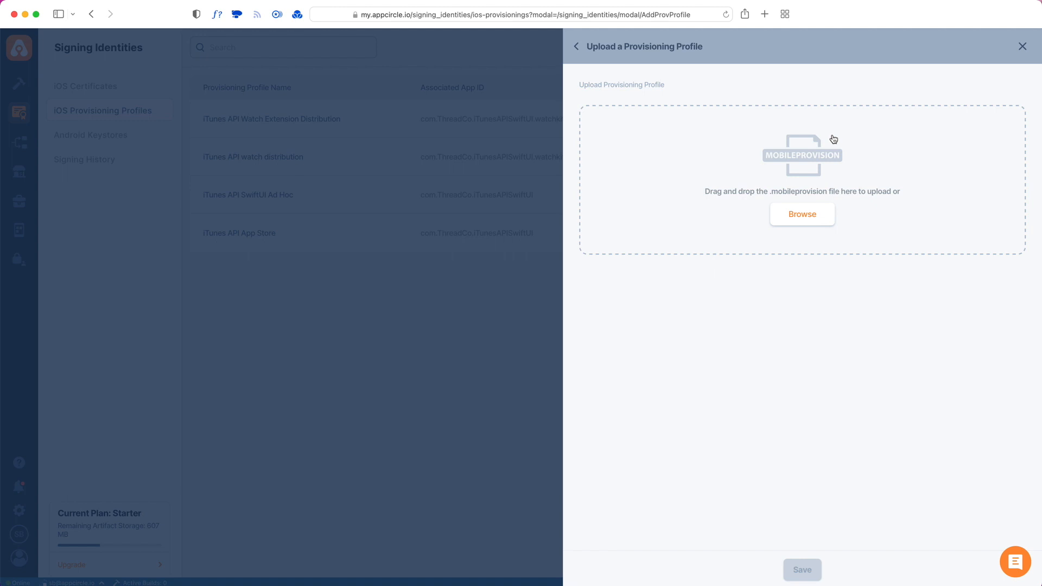
pyautogui.moveTo(524, 272)
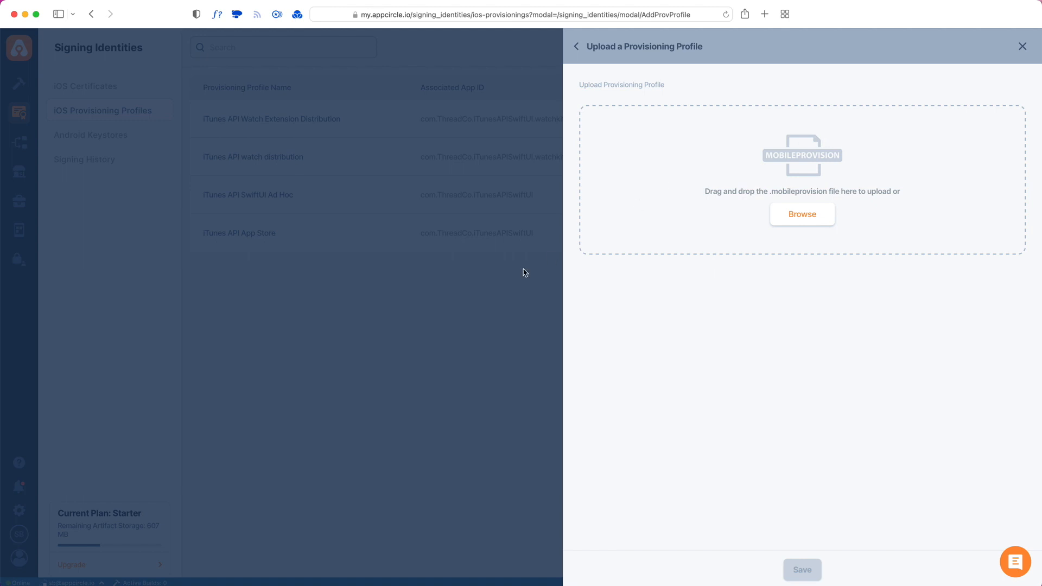
pyautogui.moveTo(514, 276)
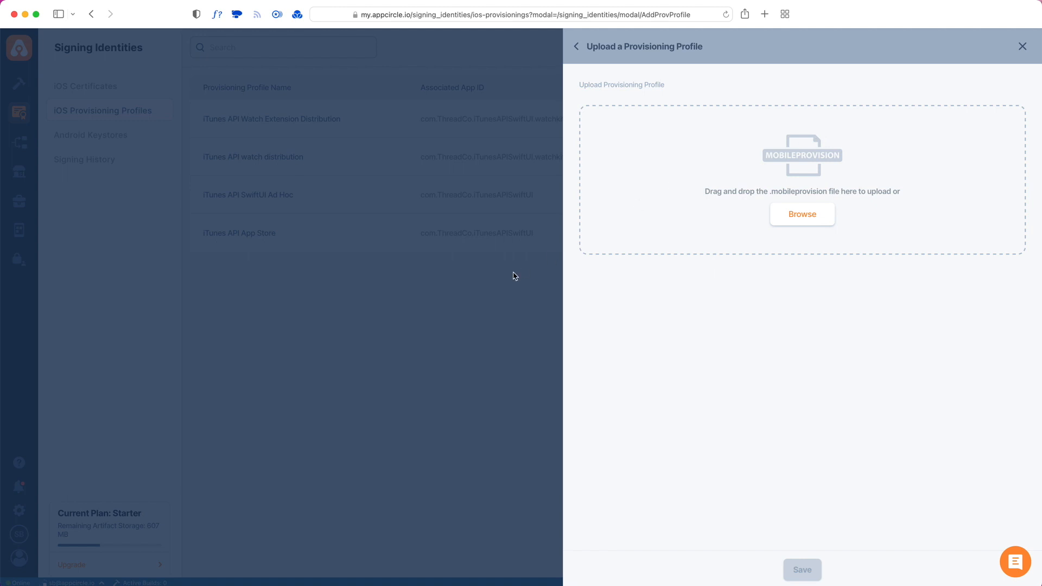
pyautogui.moveTo(586, 44)
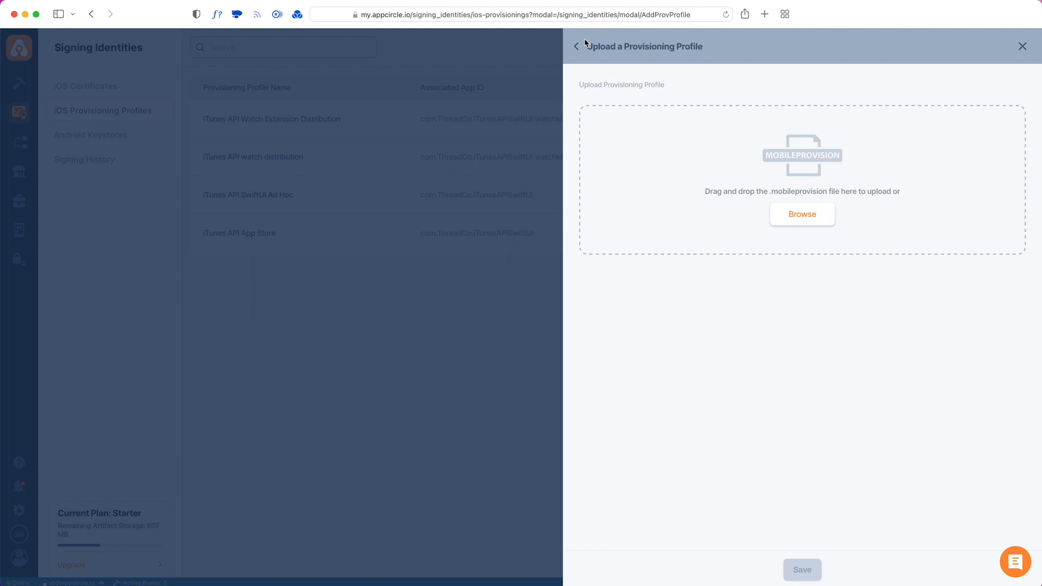
pyautogui.click(574, 45)
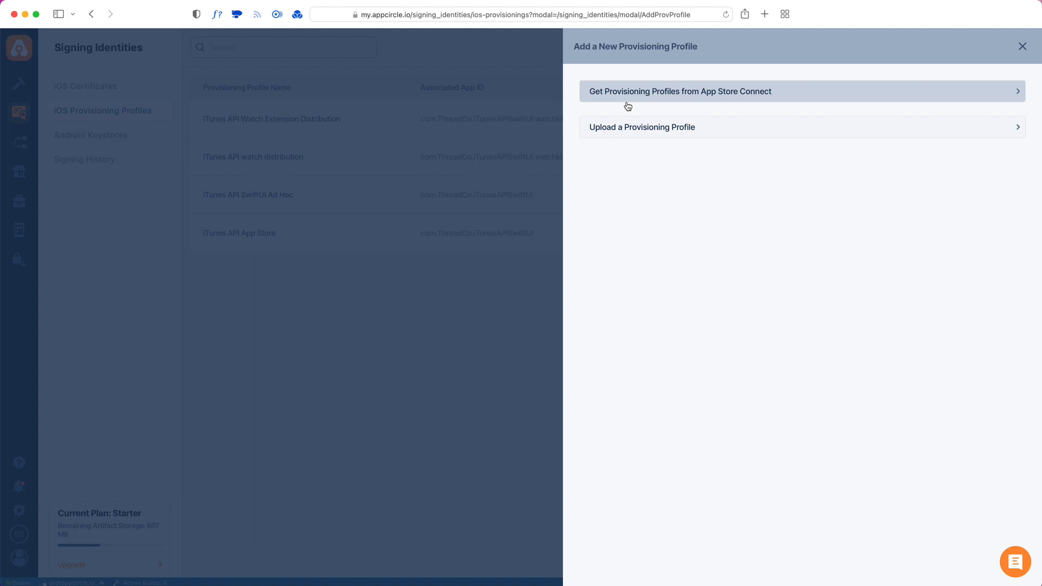
pyautogui.moveTo(599, 112)
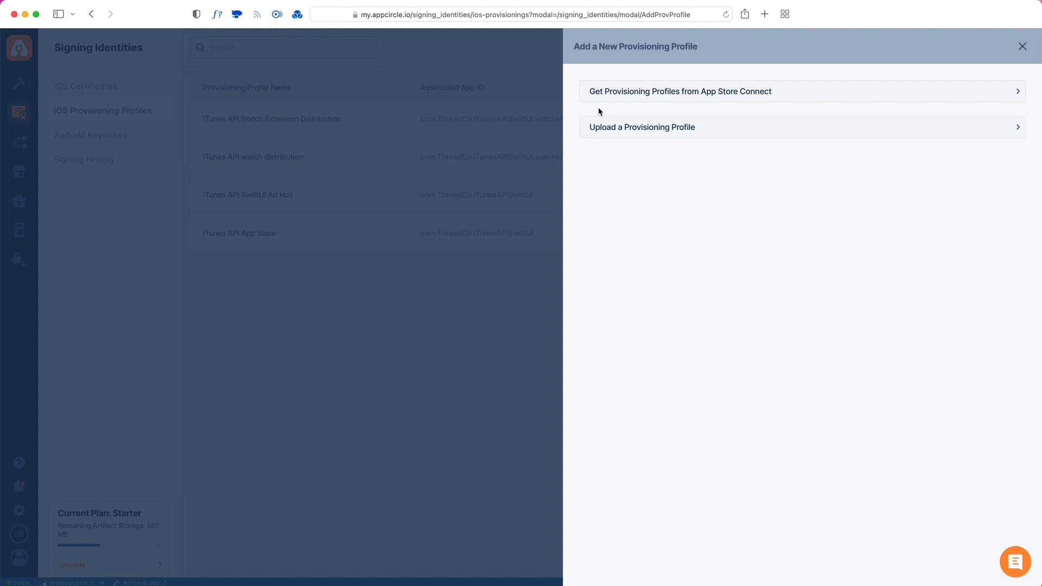
pyautogui.click(1022, 46)
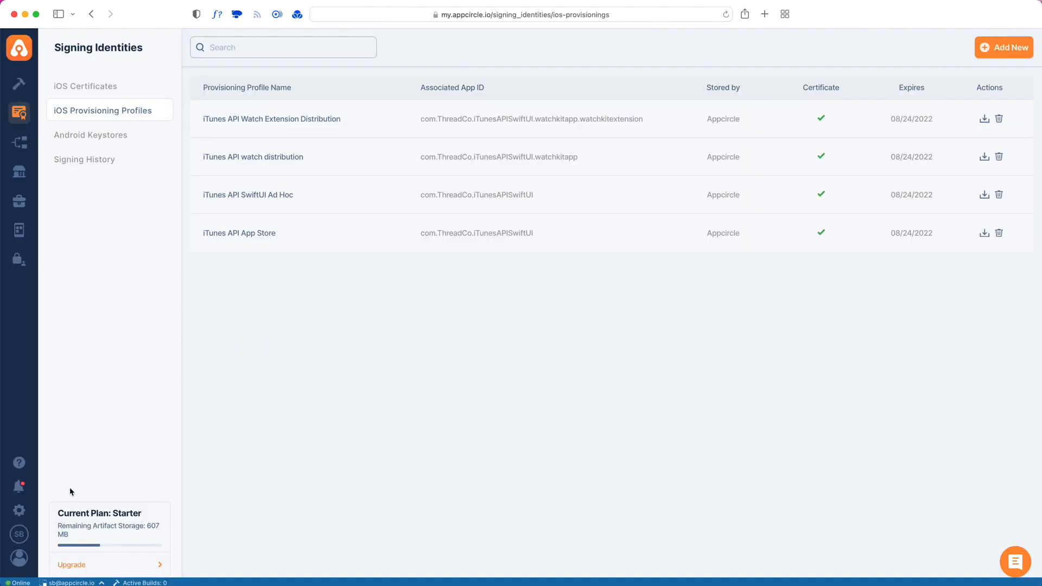
pyautogui.click(19, 534)
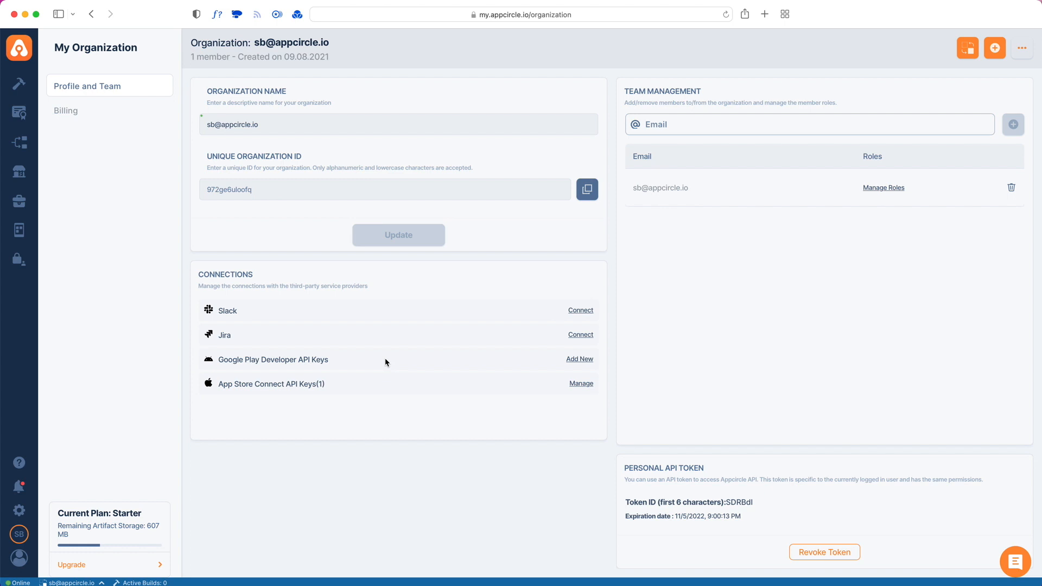
pyautogui.moveTo(581, 397)
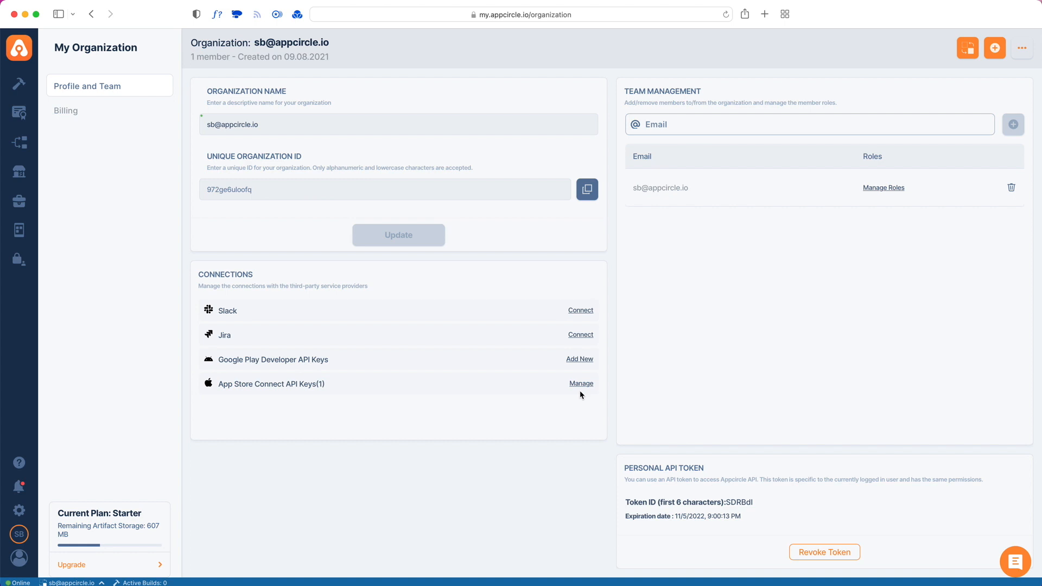
pyautogui.click(19, 110)
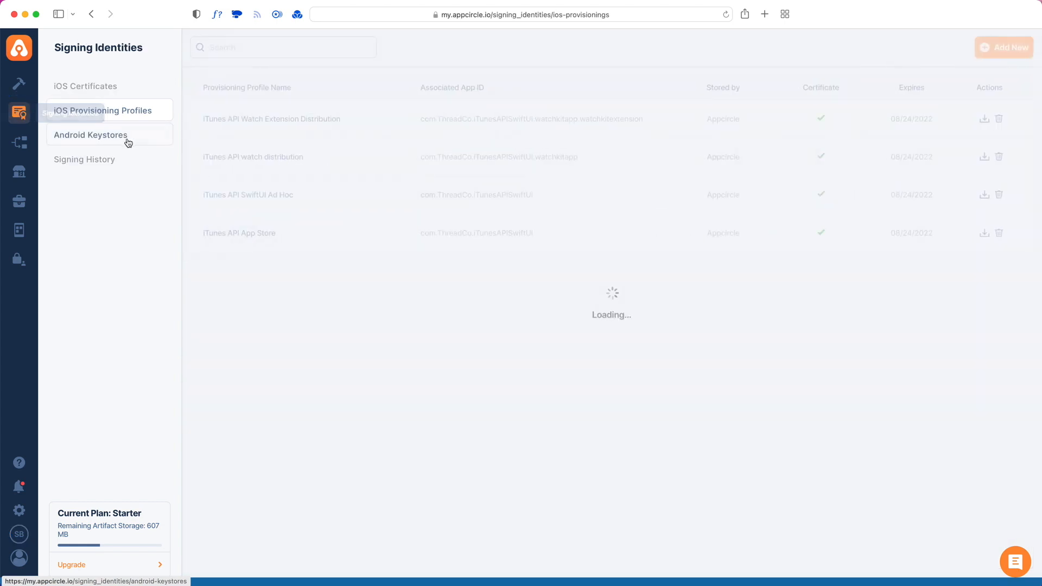
# Fetch profiles from App Store Connect using the Appcircle Demo API key, then cancel the selection
pyautogui.click(999, 48)
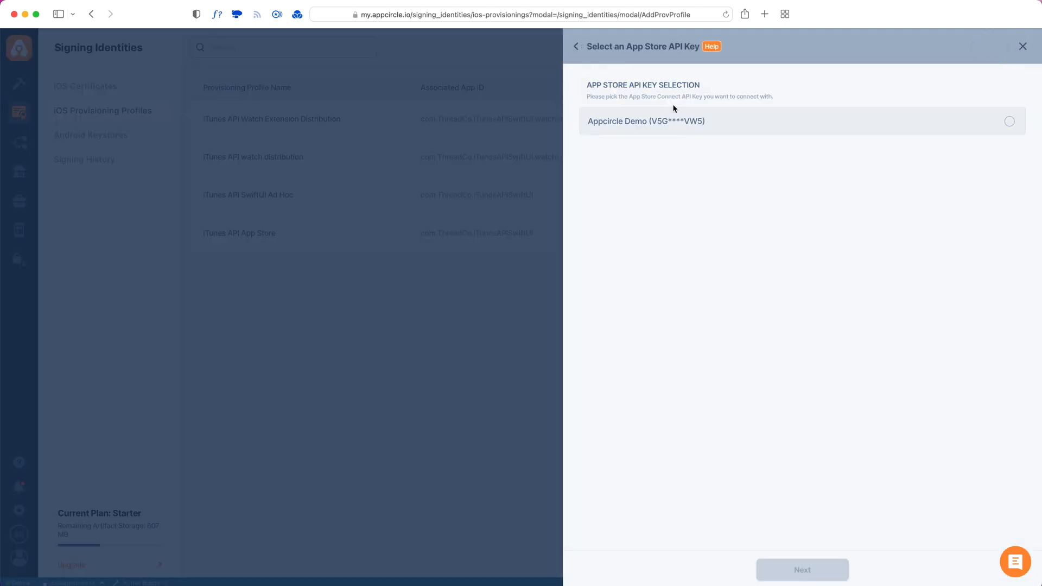
pyautogui.click(1009, 121)
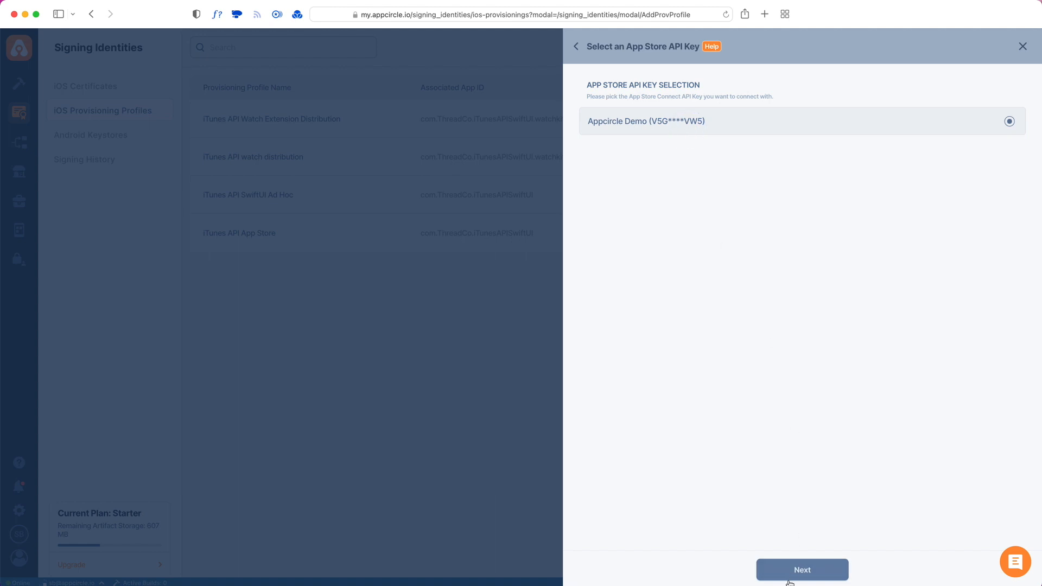
pyautogui.click(802, 570)
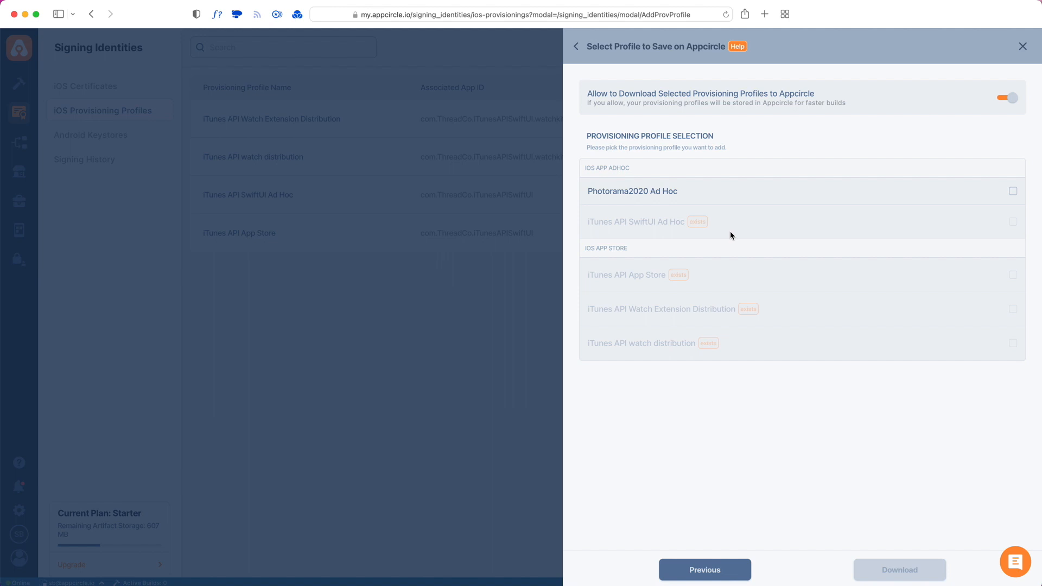
pyautogui.moveTo(728, 226)
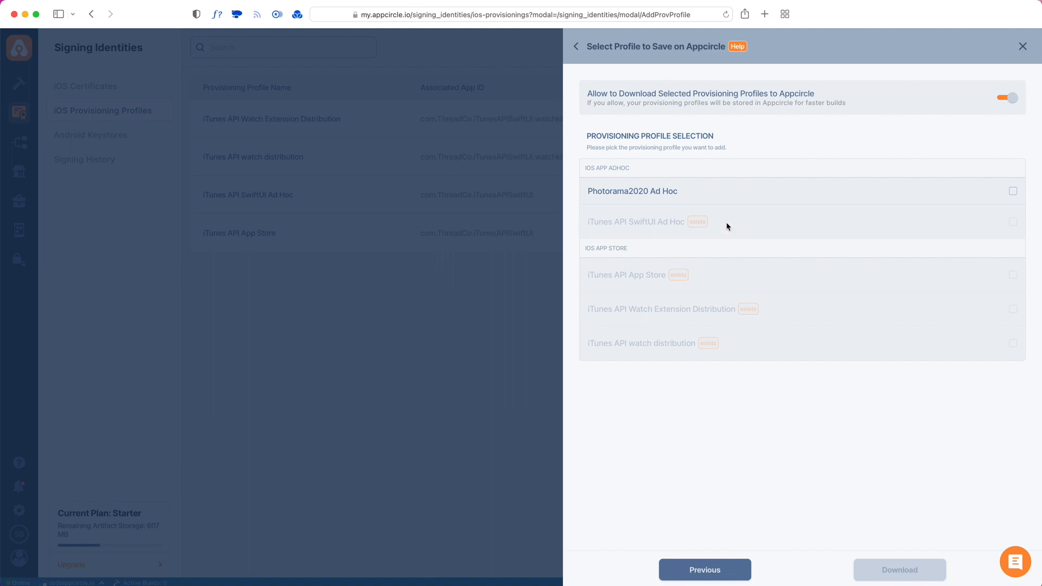
pyautogui.moveTo(714, 245)
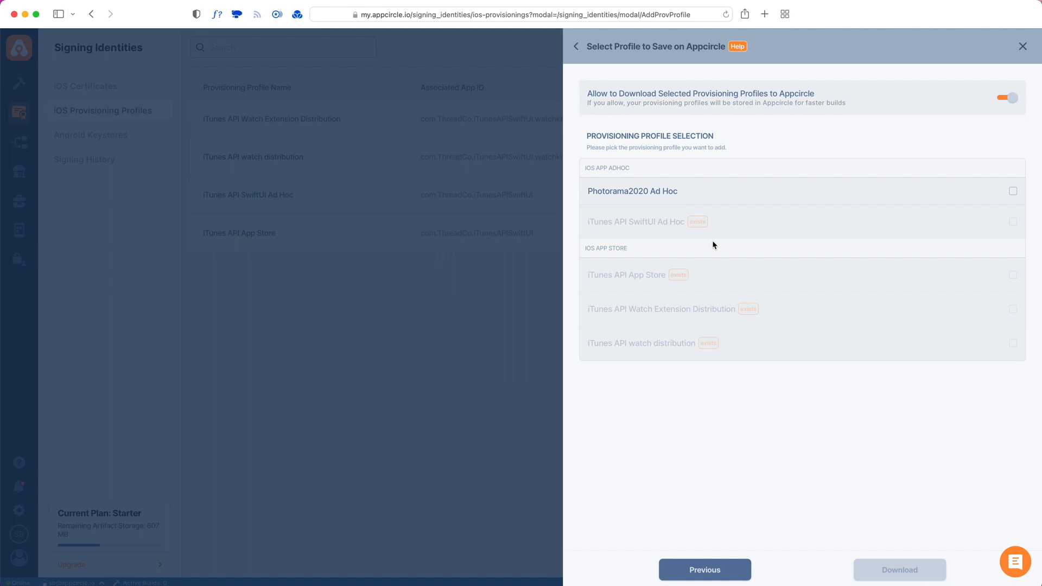
pyautogui.click(1021, 46)
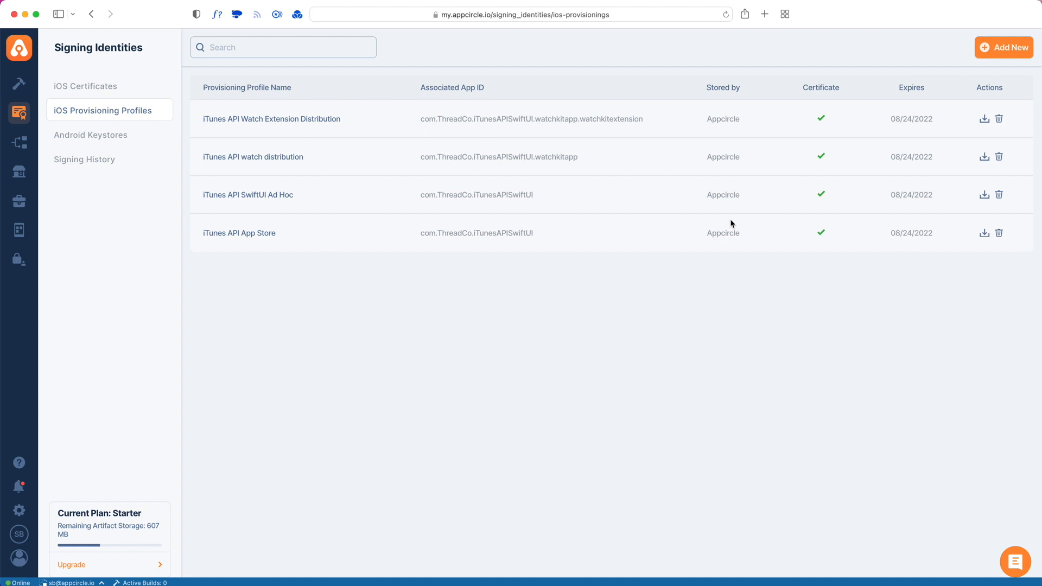
pyautogui.moveTo(634, 231)
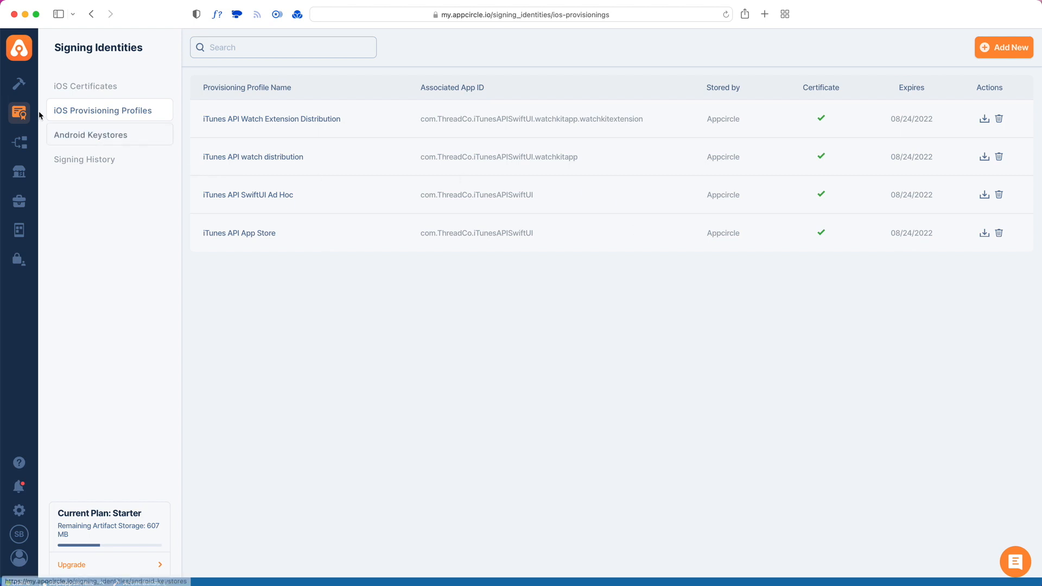
# Open the iTunesAPISwiftUI build profile's master branch configuration on its Signing tab
pyautogui.click(18, 83)
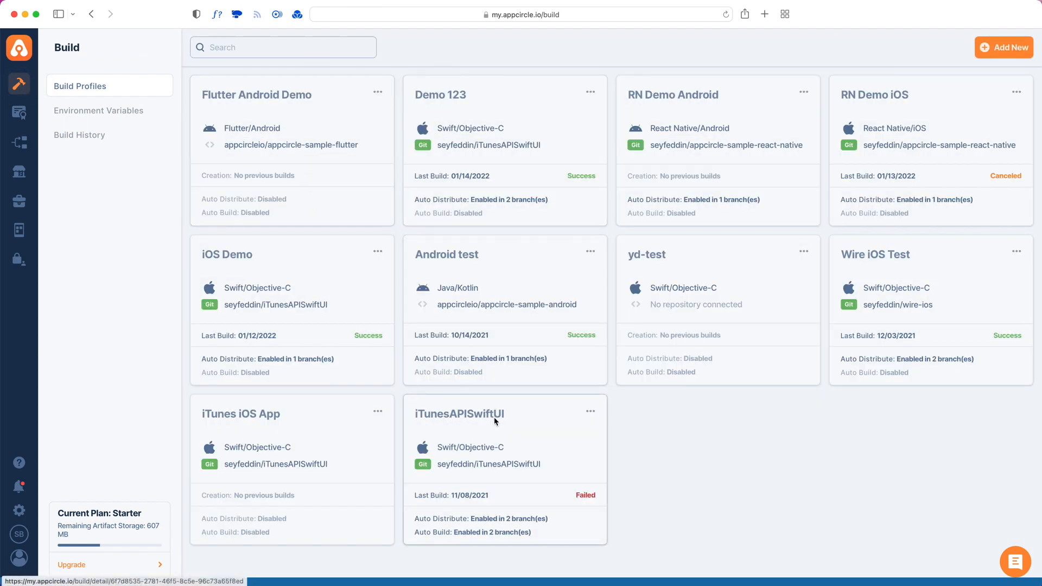
pyautogui.click(458, 414)
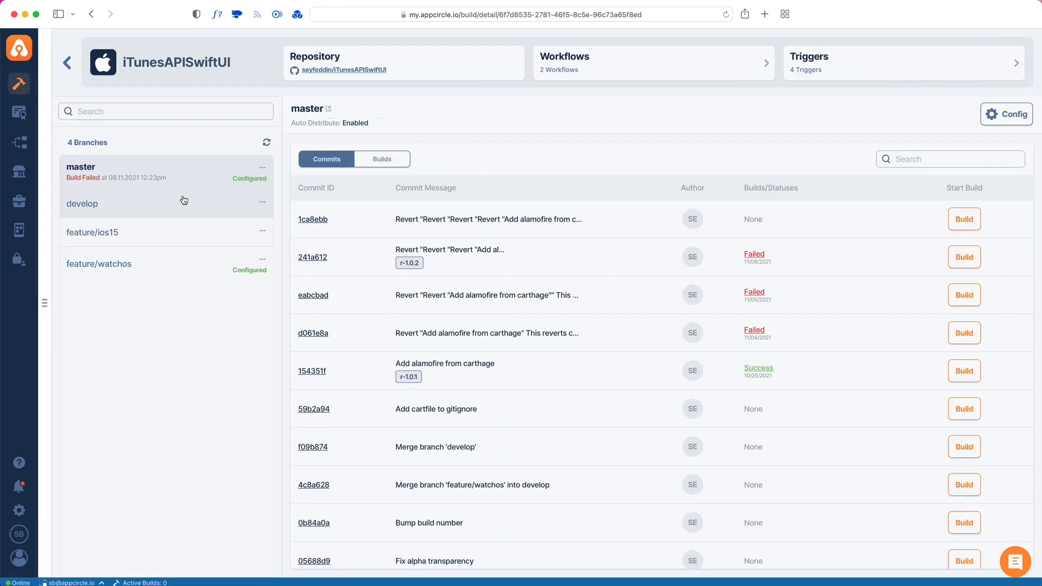
pyautogui.moveTo(1005, 114)
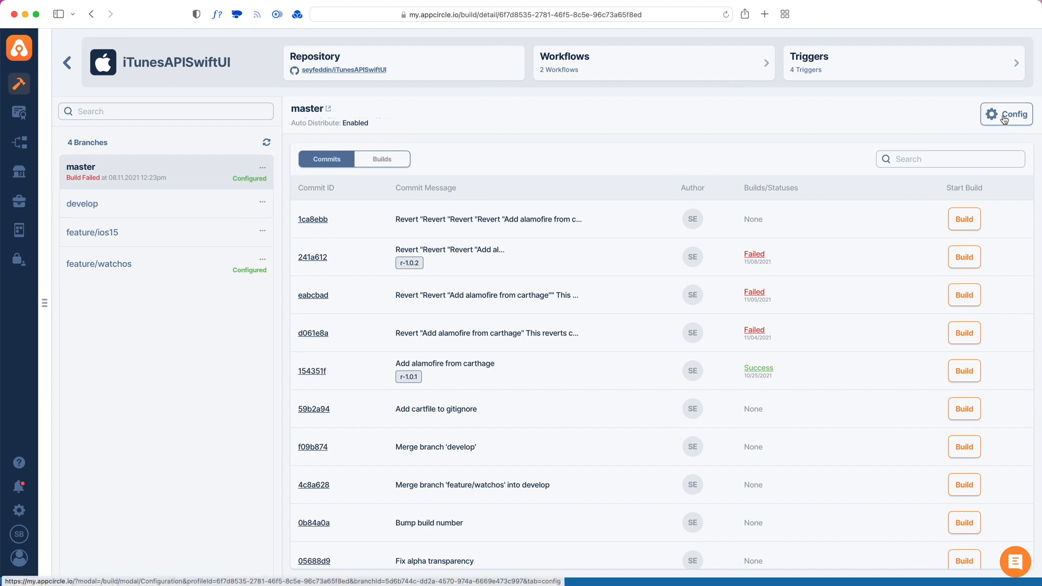
pyautogui.click(1006, 114)
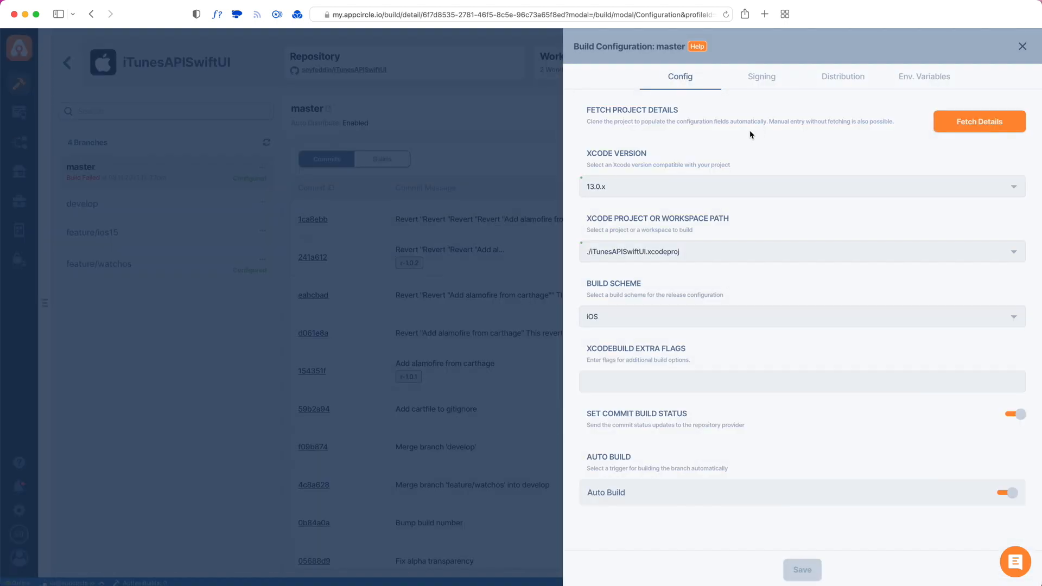
pyautogui.click(762, 77)
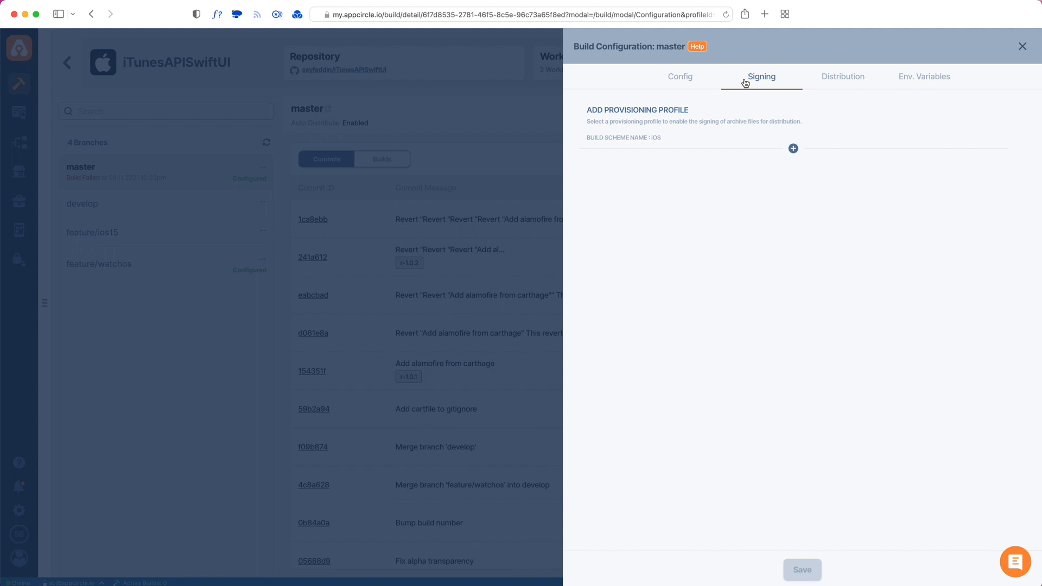
pyautogui.moveTo(793, 149)
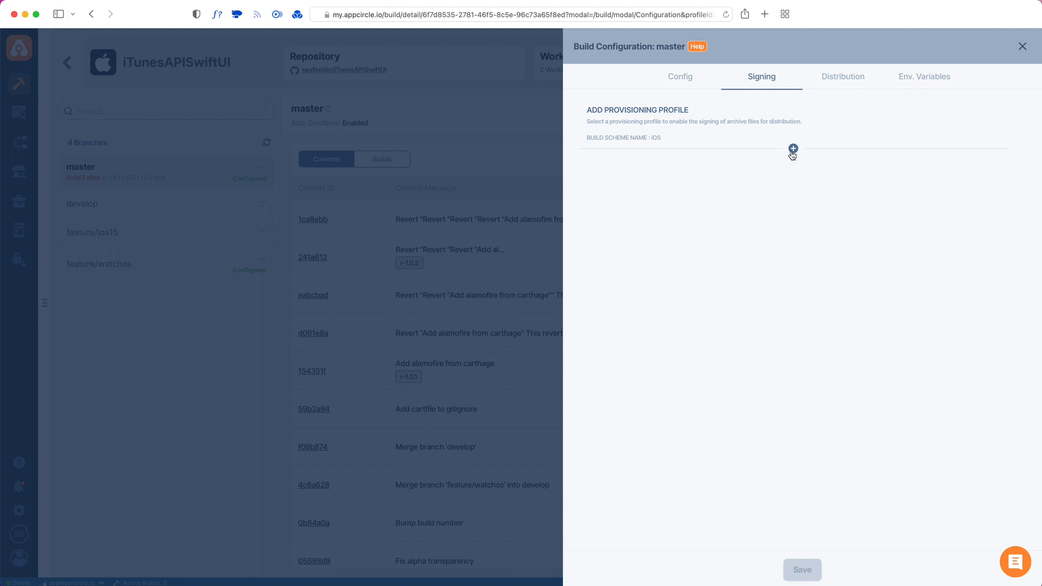
# Add bundle ID com.ThreadCo.iTunesAPISwiftUI with the App Store profile, plus watchkitextension entries
pyautogui.click(793, 148)
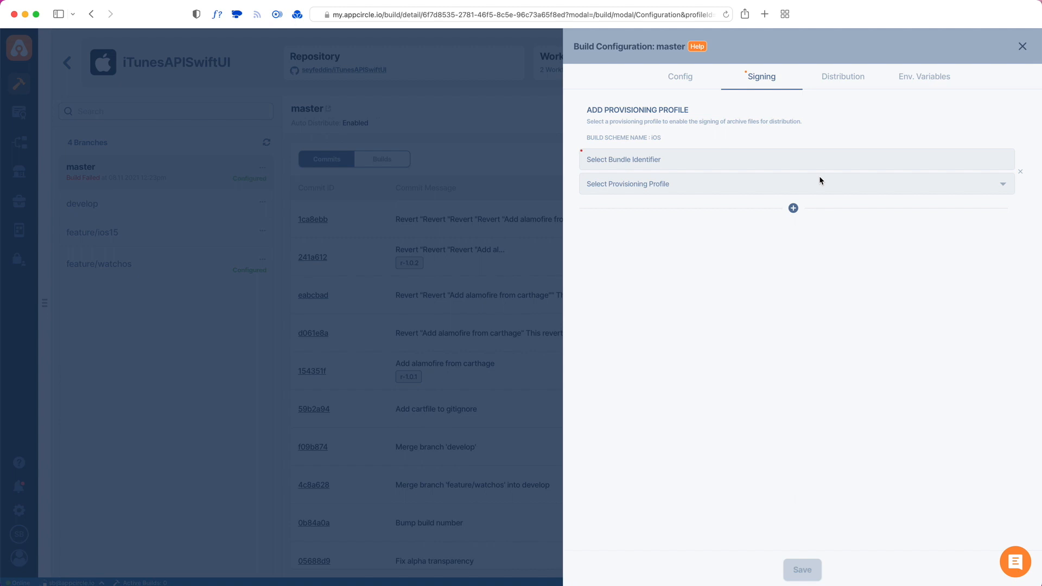
pyautogui.moveTo(759, 191)
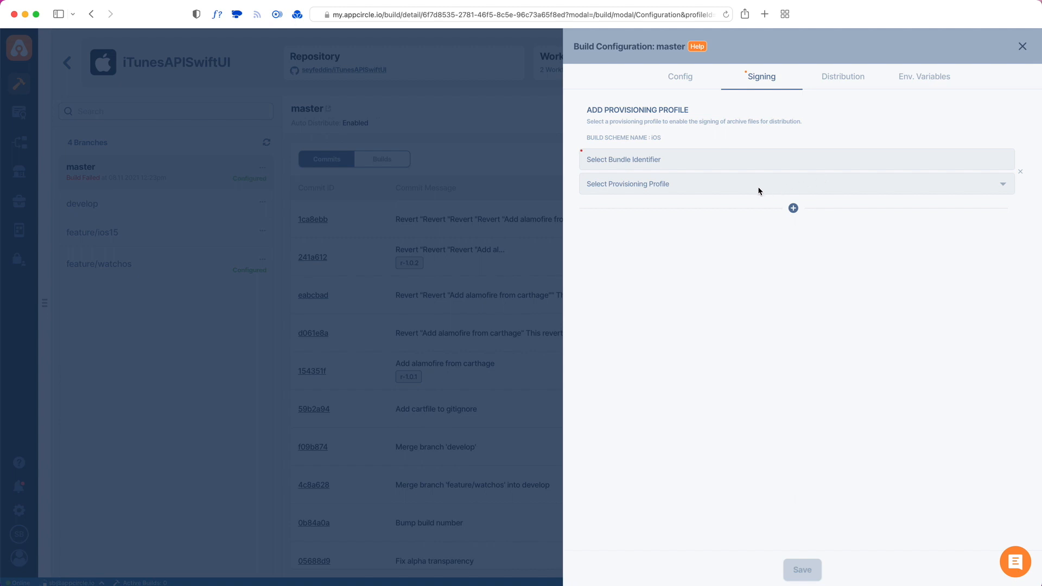
pyautogui.moveTo(647, 187)
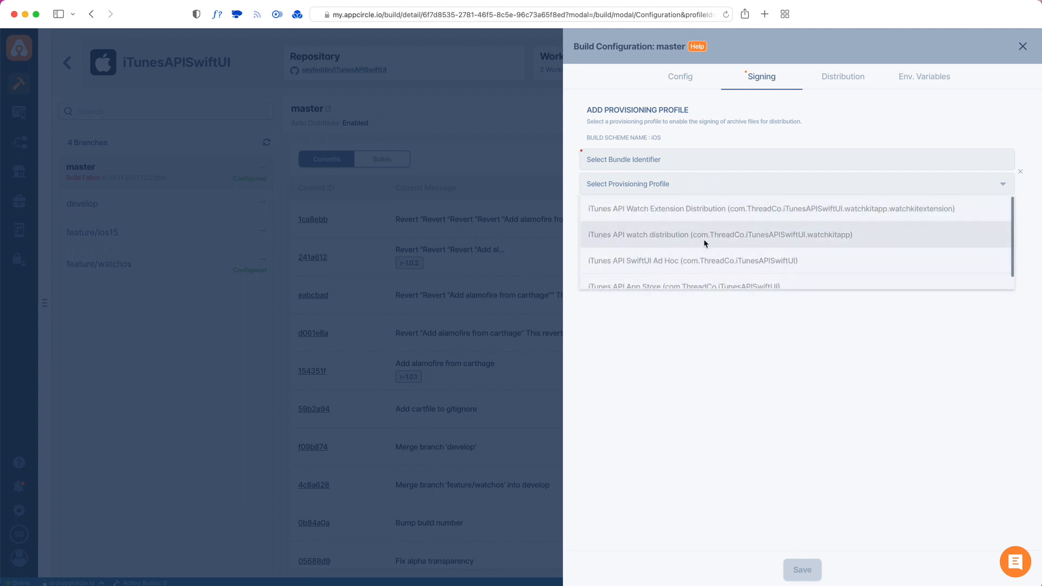
pyautogui.moveTo(699, 263)
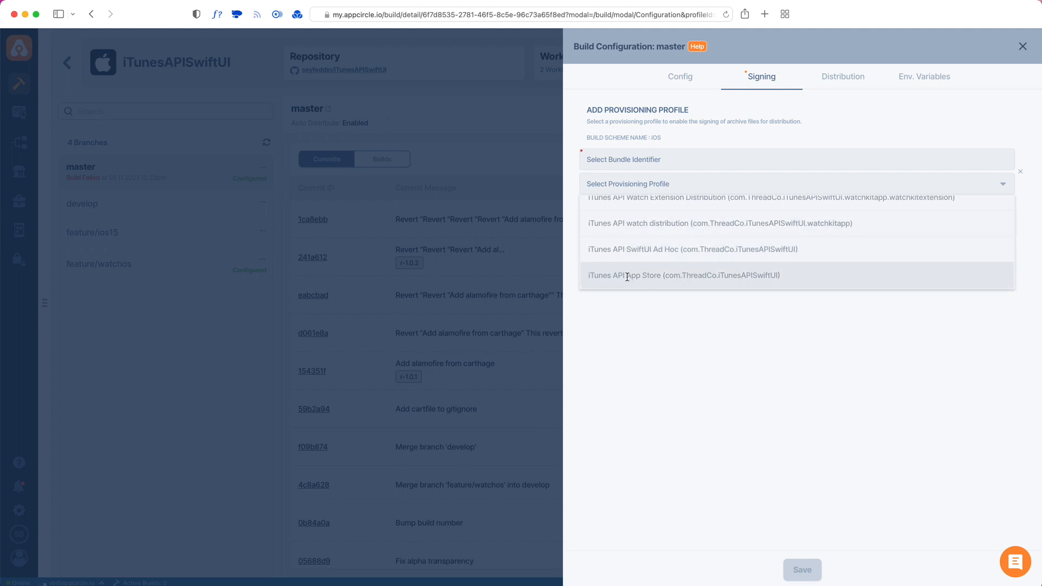
pyautogui.click(682, 275)
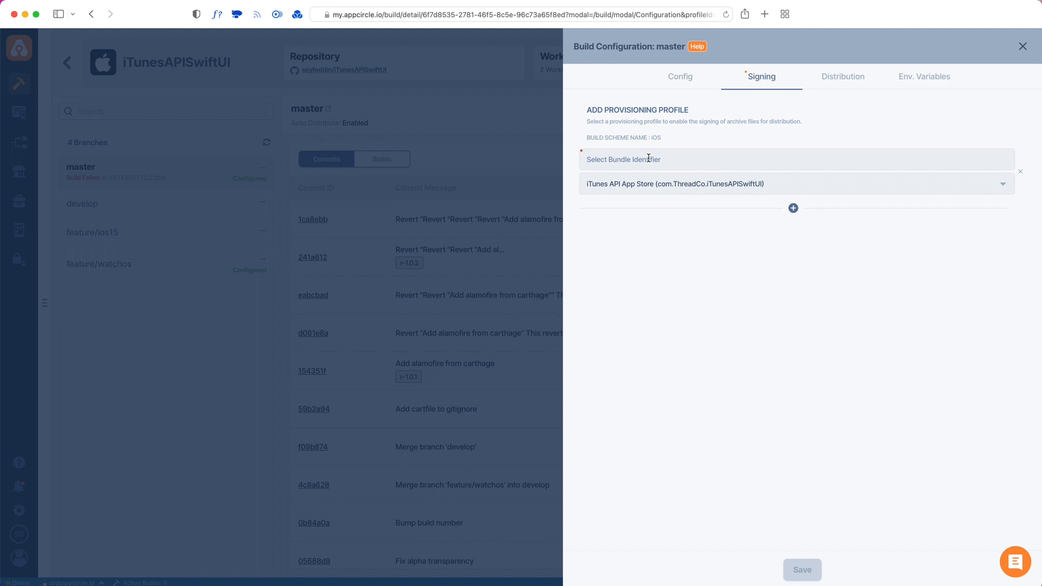
pyautogui.write('com.ThreadCo.iTunesAPISwiftUI')
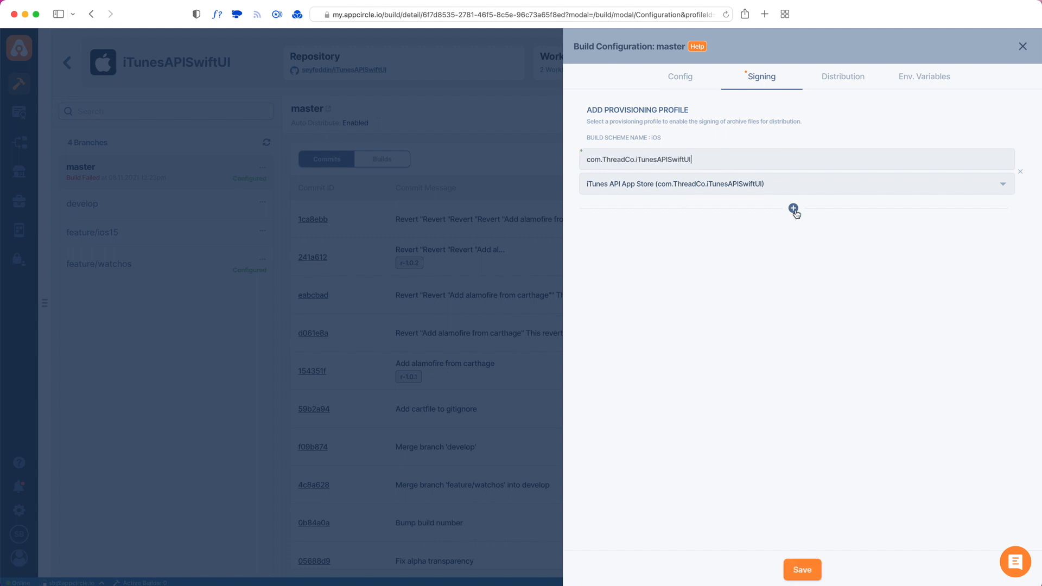
pyautogui.click(793, 208)
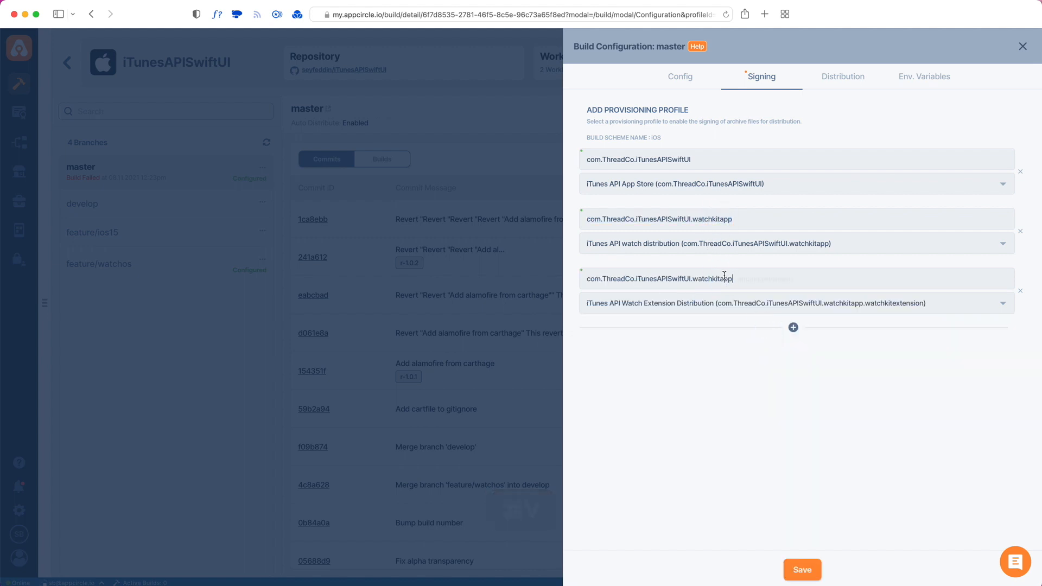
pyautogui.write('.watchkitextension')
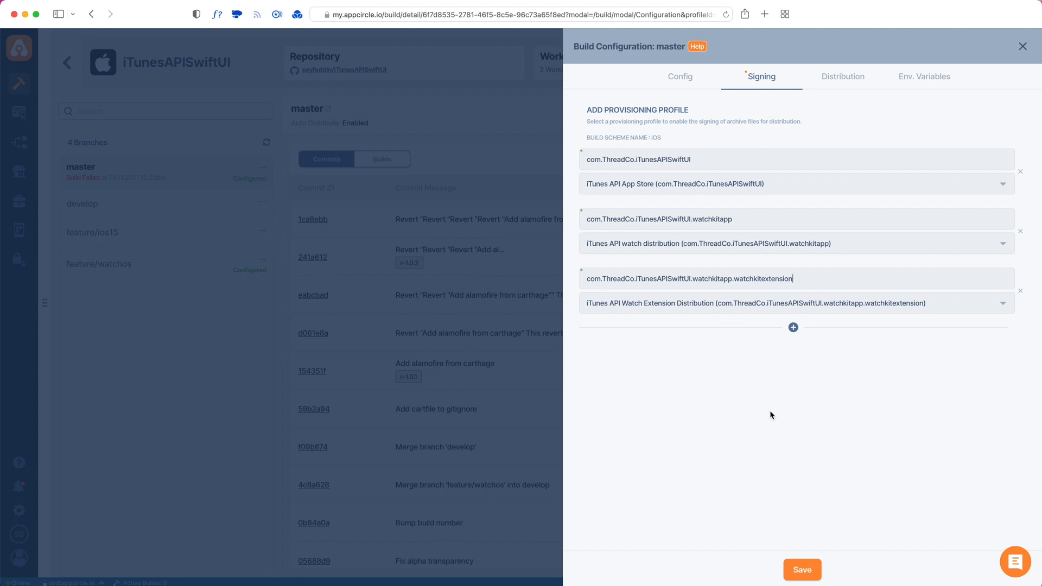
pyautogui.moveTo(630, 142)
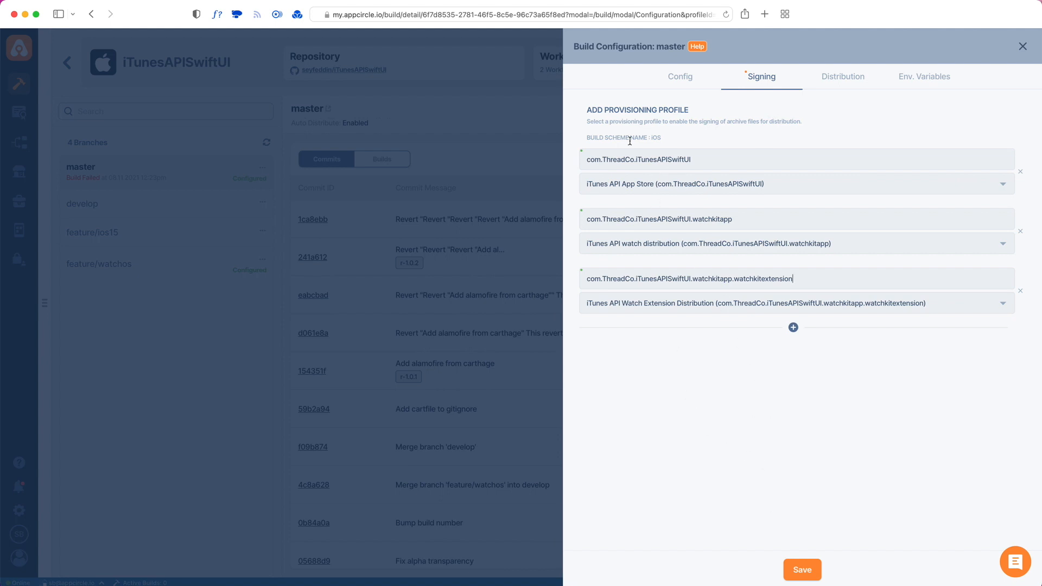
# Save the three signing entries and start a build on a master commit
pyautogui.click(802, 585)
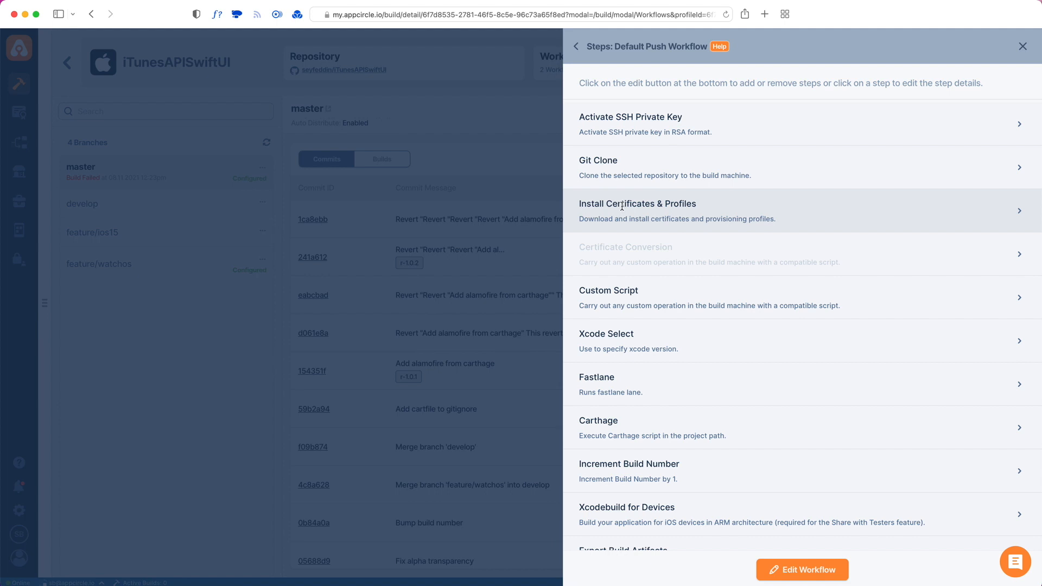
pyautogui.moveTo(642, 475)
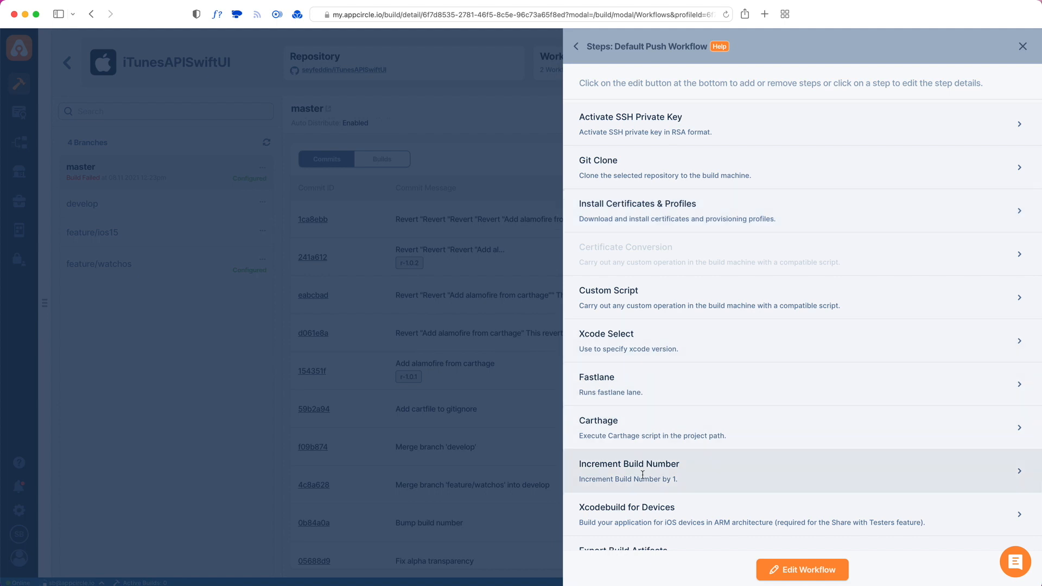
pyautogui.moveTo(704, 216)
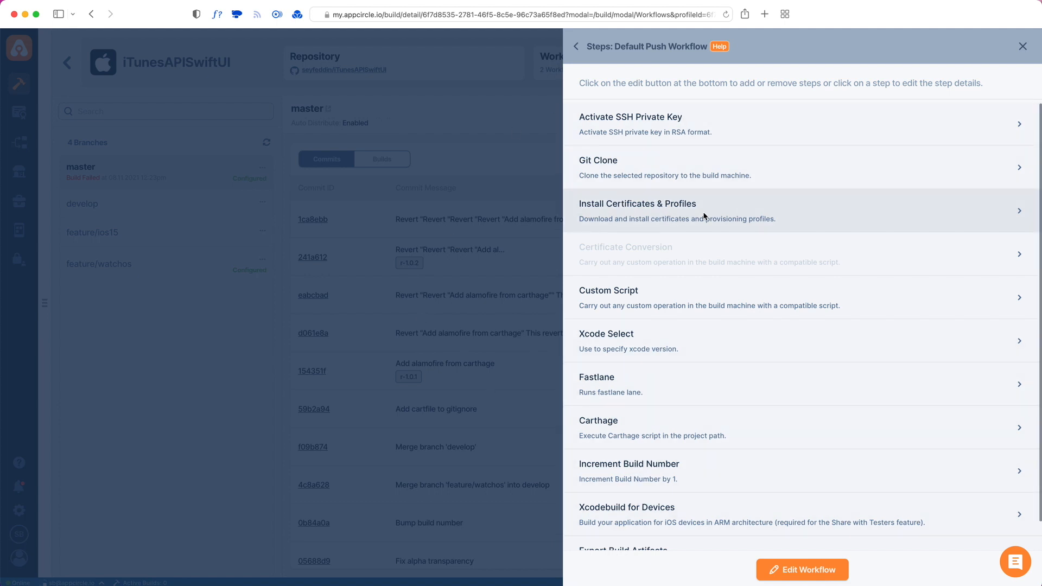
pyautogui.moveTo(489, 329)
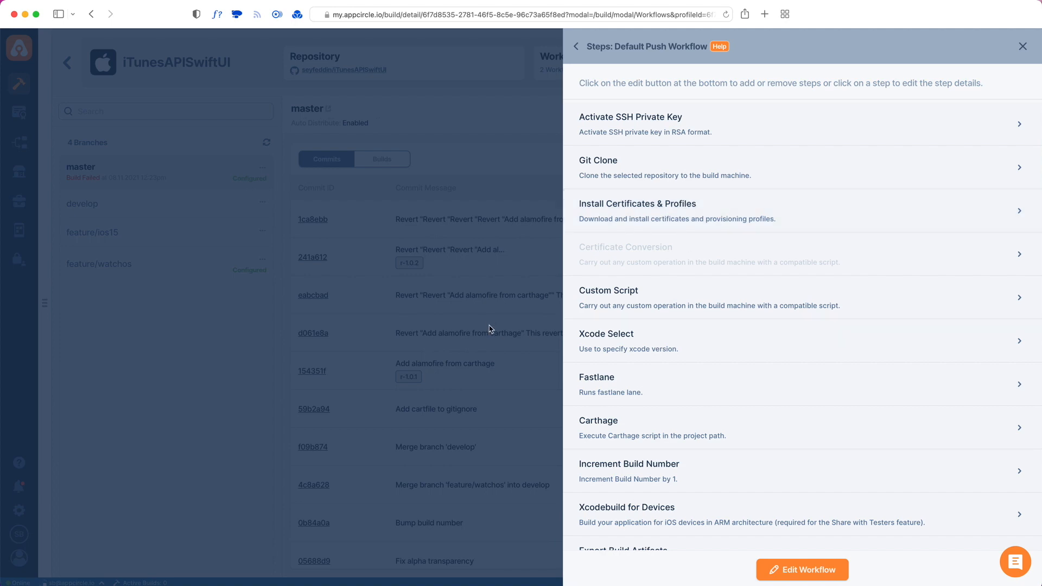
pyautogui.click(1023, 45)
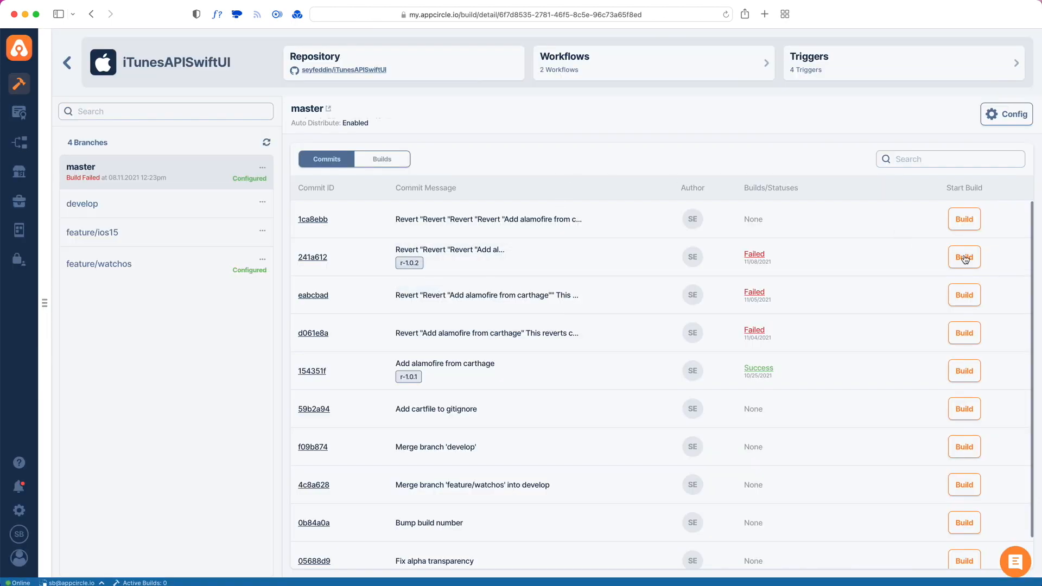
pyautogui.click(964, 256)
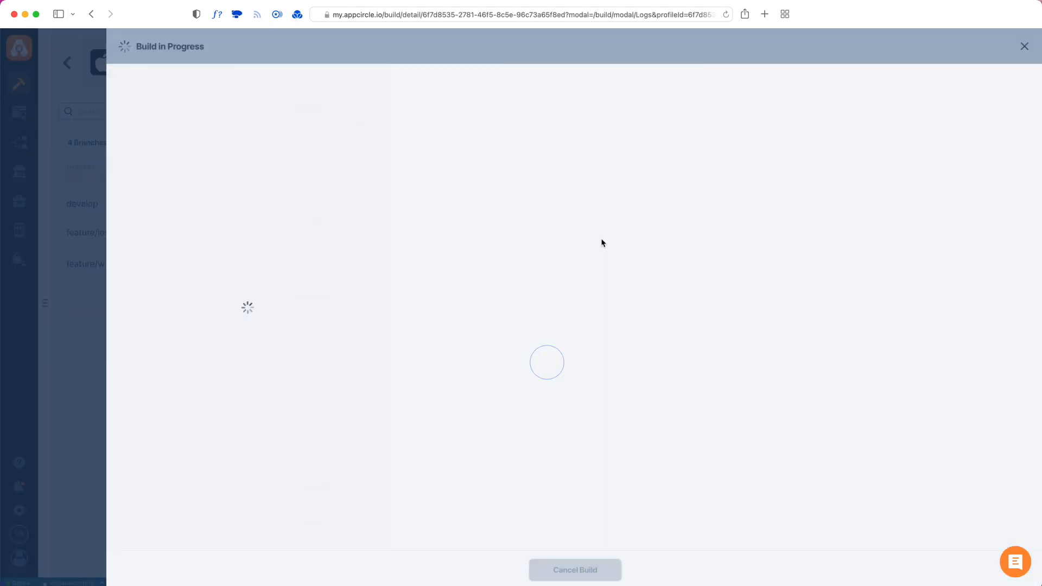